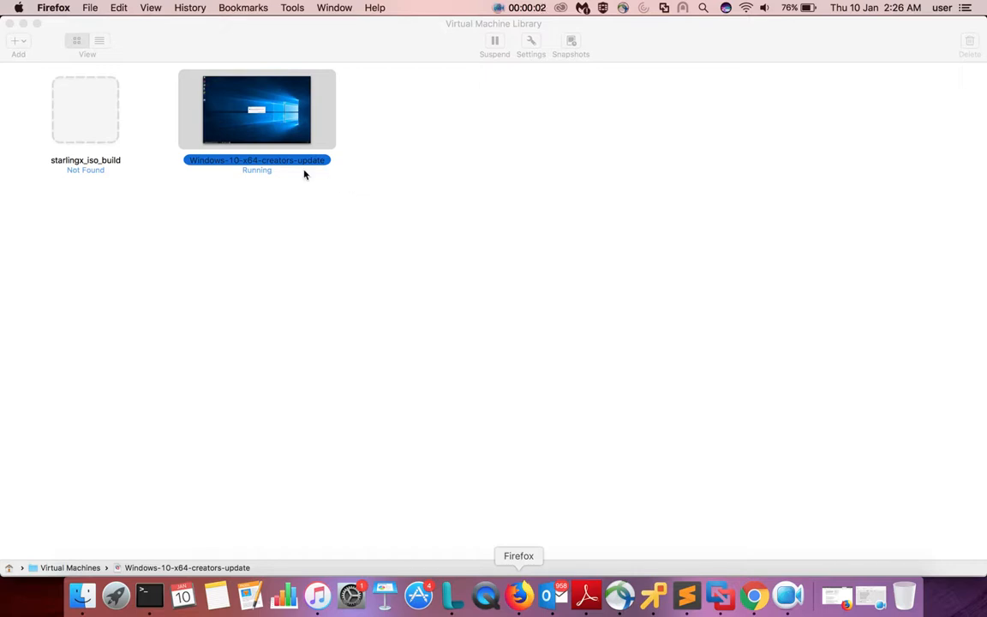
Open the running Windows-10-x64-creators-update VM from the Virtual Machine Library
click(257, 109)
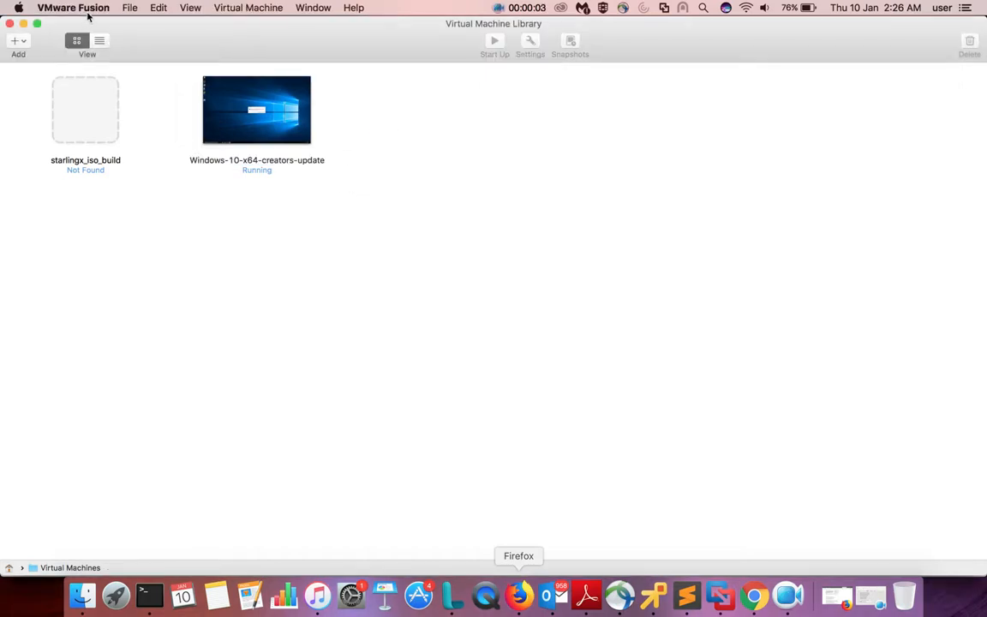
double_click(256, 109)
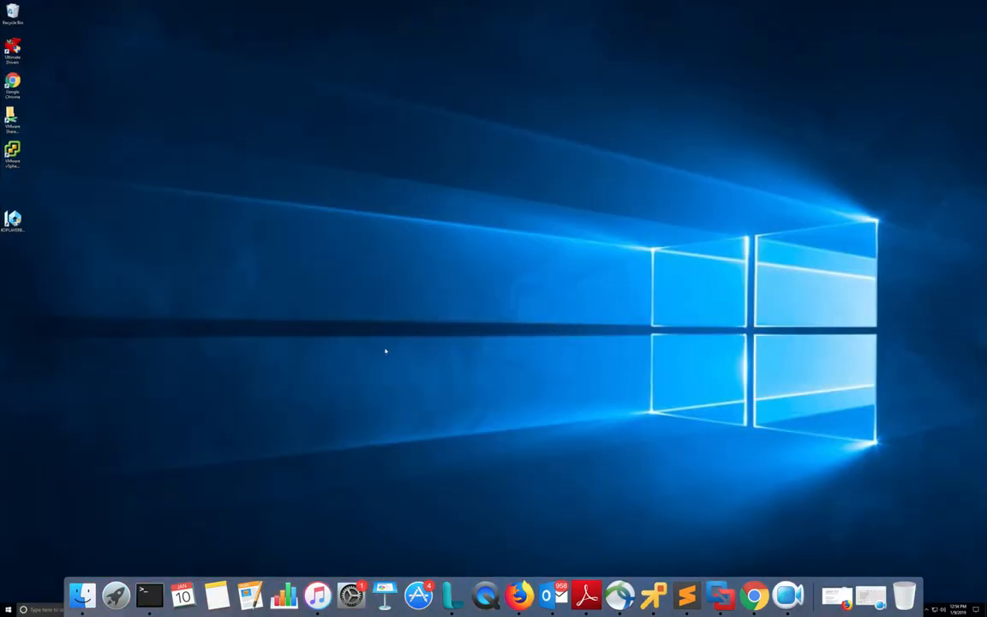
mouse_move(213, 177)
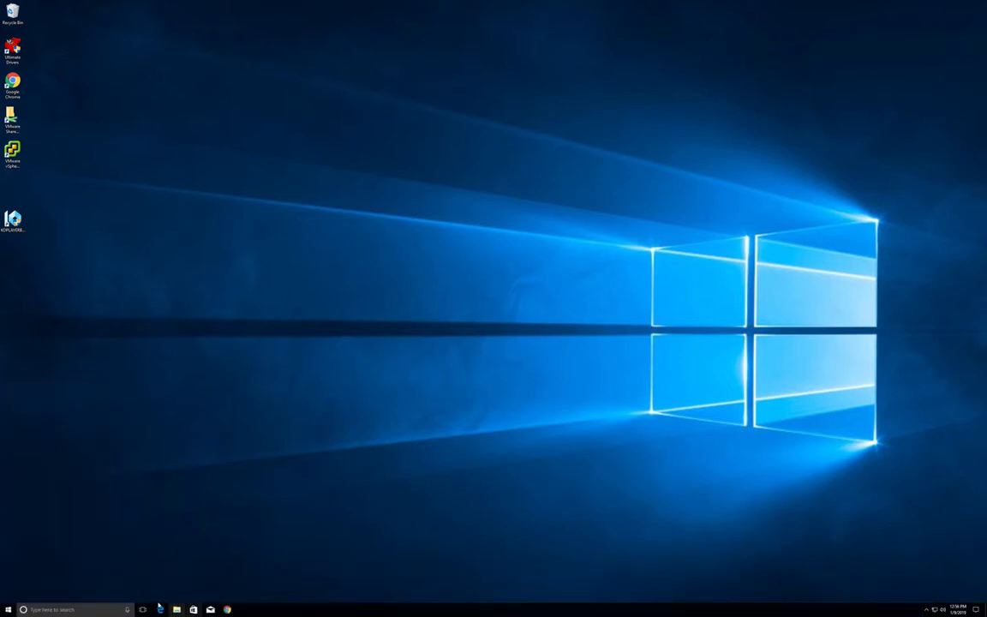
click(176, 609)
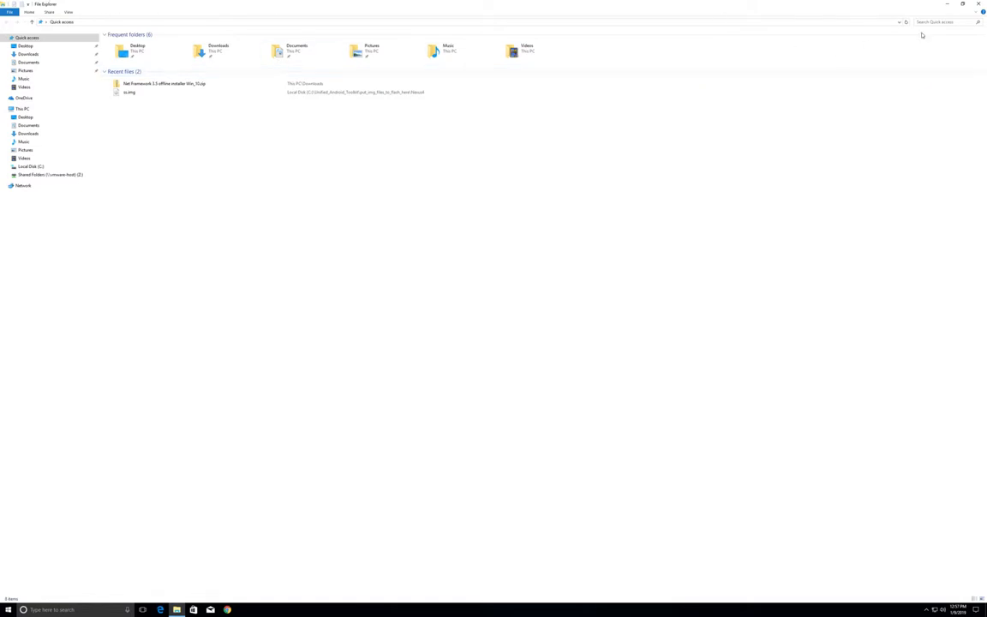
click(962, 4)
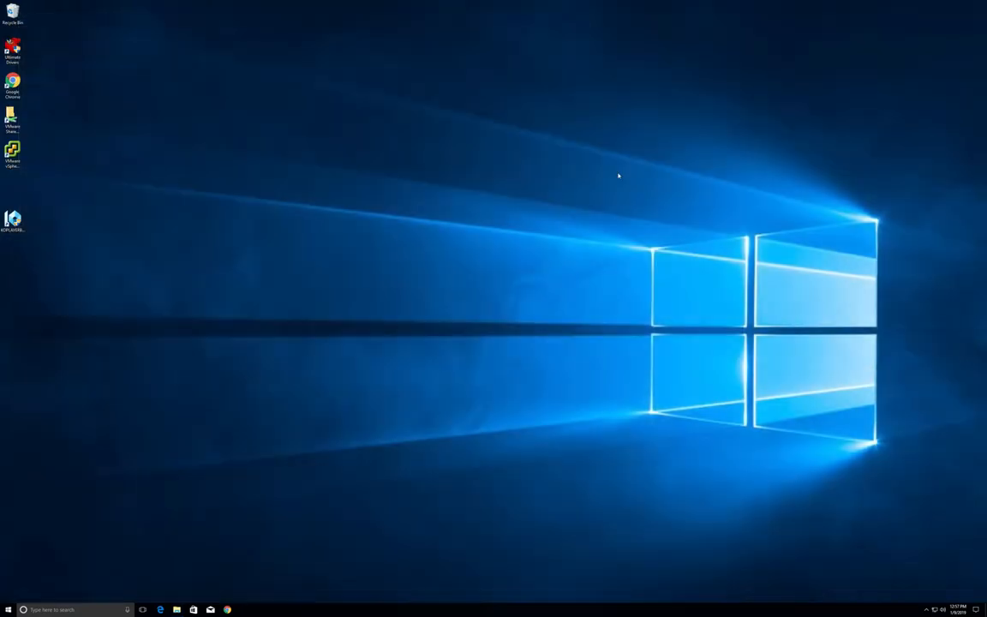
From the desktop's Display settings, pick a resolution lower than 2880 × 1800 and keep it
right_click(618, 176)
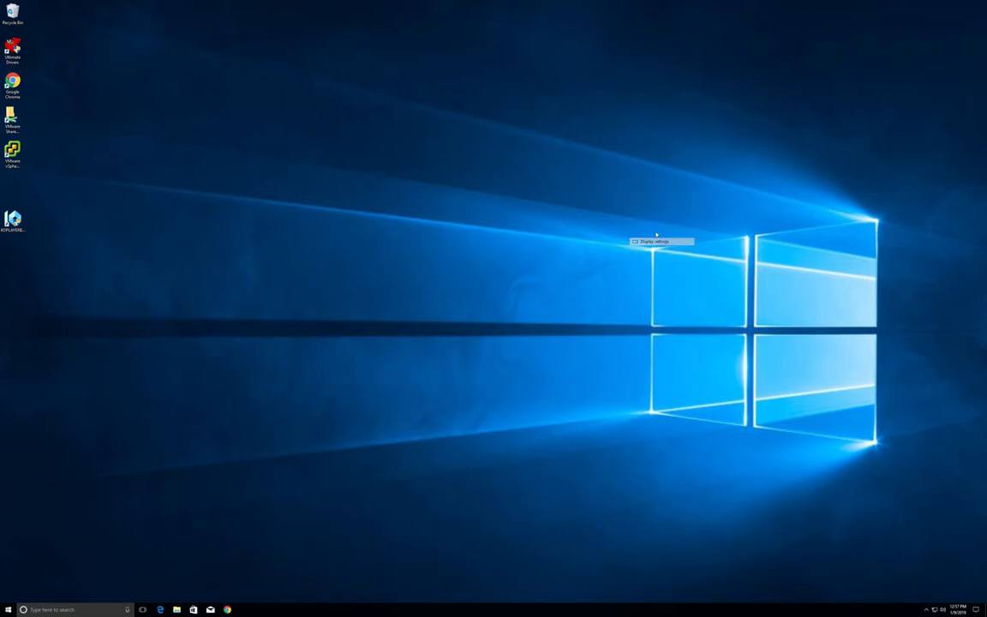
click(651, 241)
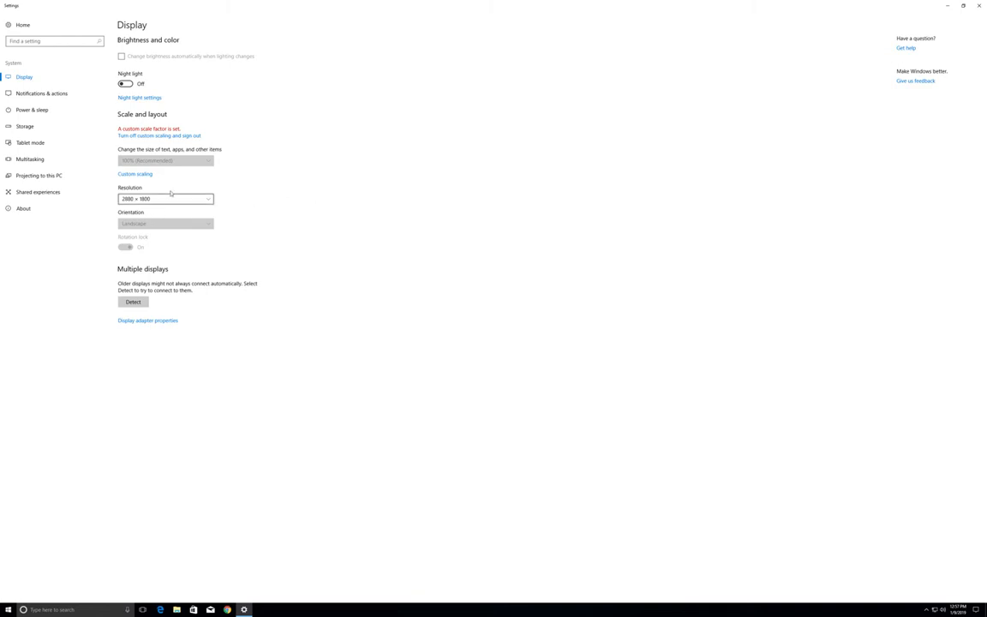
click(166, 198)
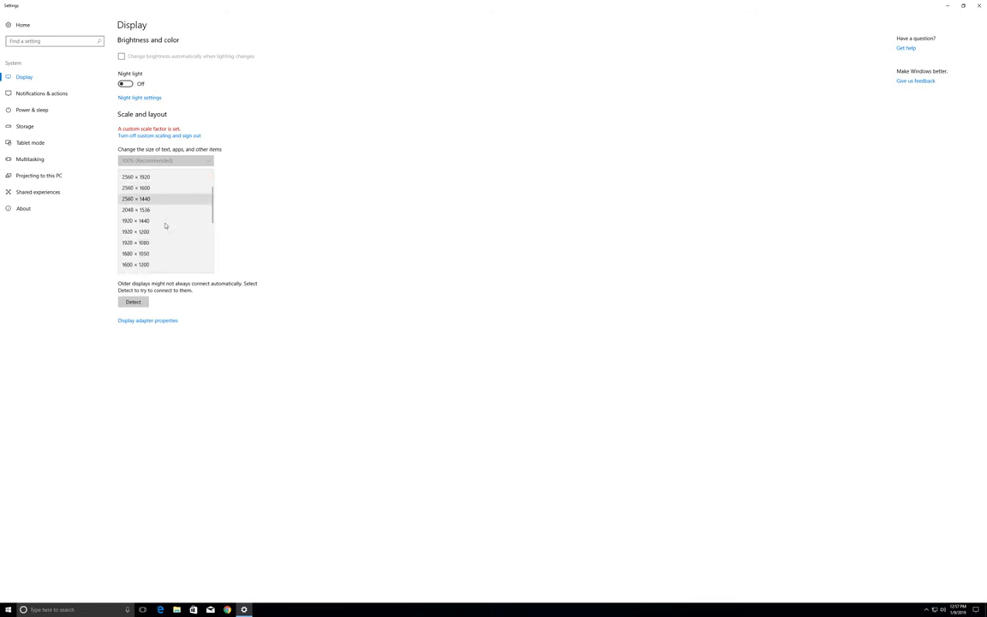
scroll(down, 3)
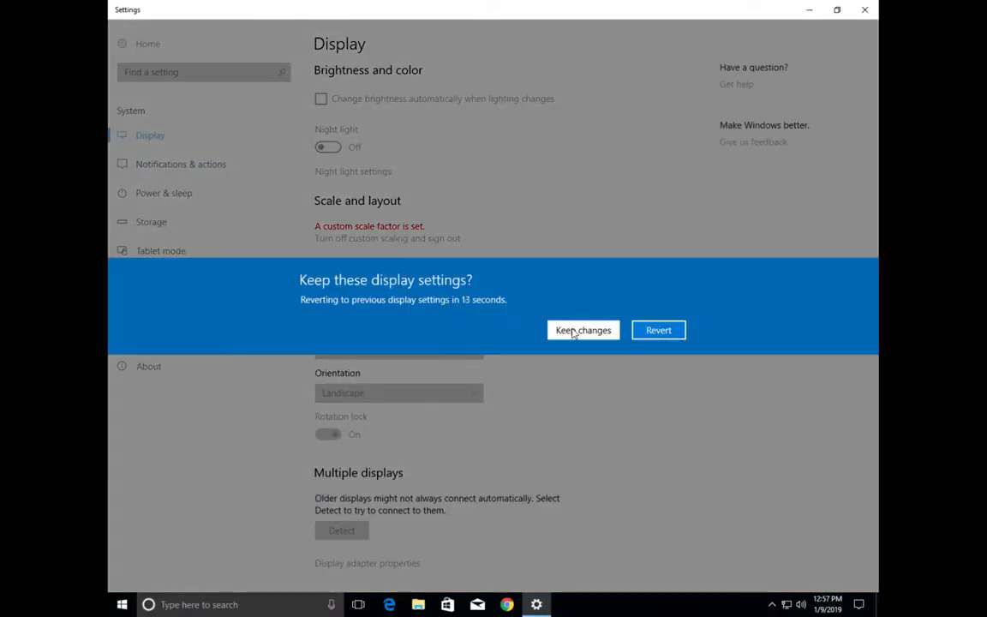
click(583, 330)
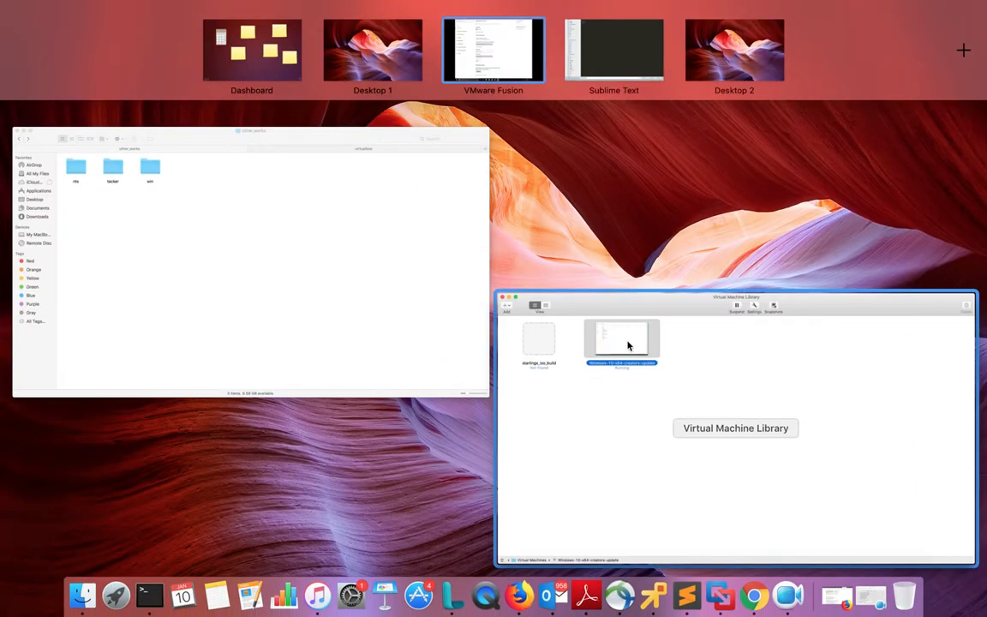
mouse_move(716, 377)
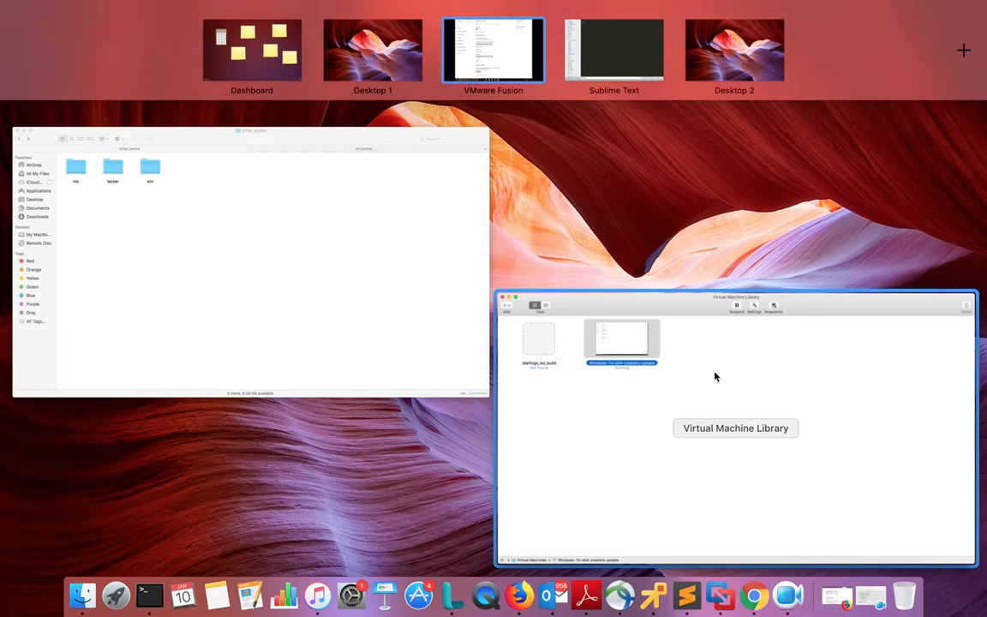
mouse_move(694, 342)
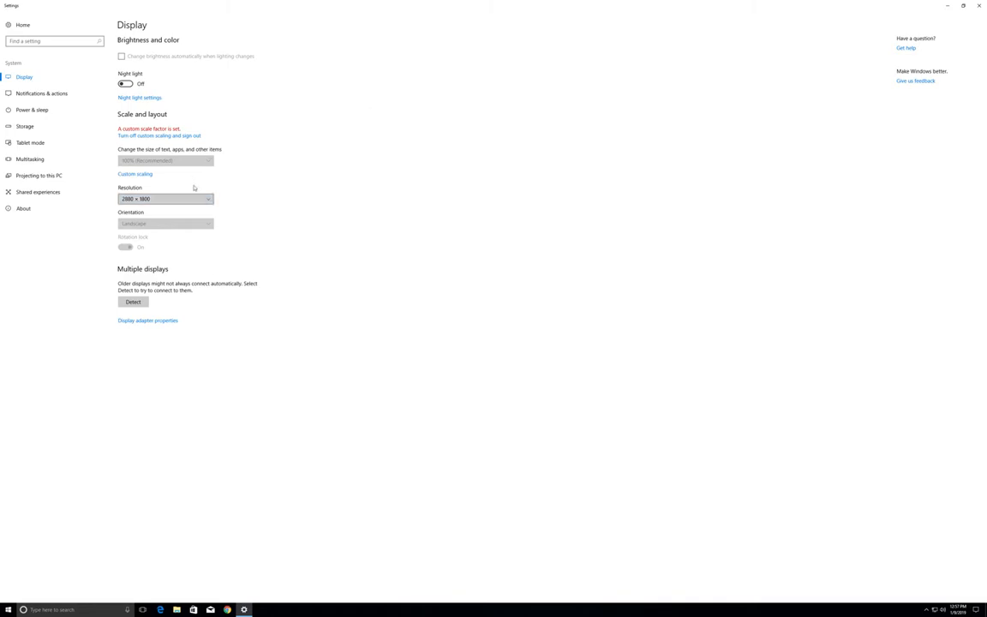
Set the guest display resolution to 1280 × 768 and keep the change
click(166, 198)
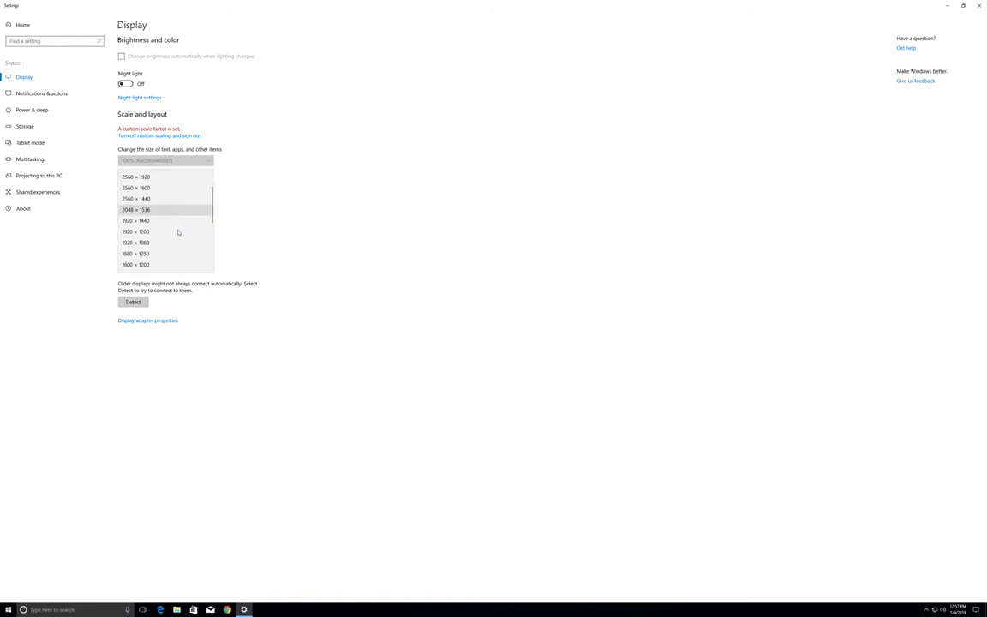
scroll(down, 3)
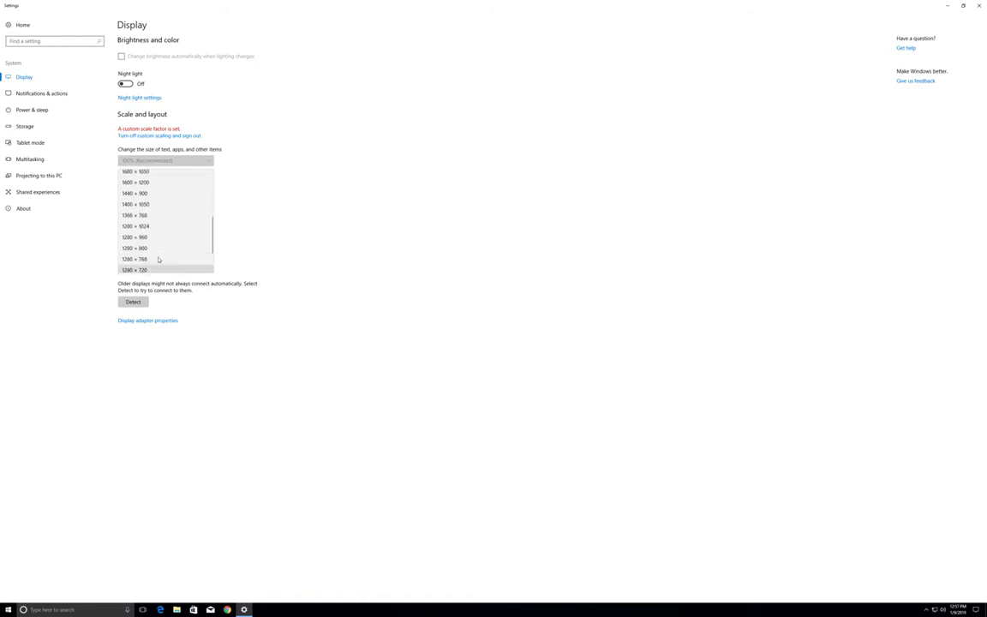
click(134, 258)
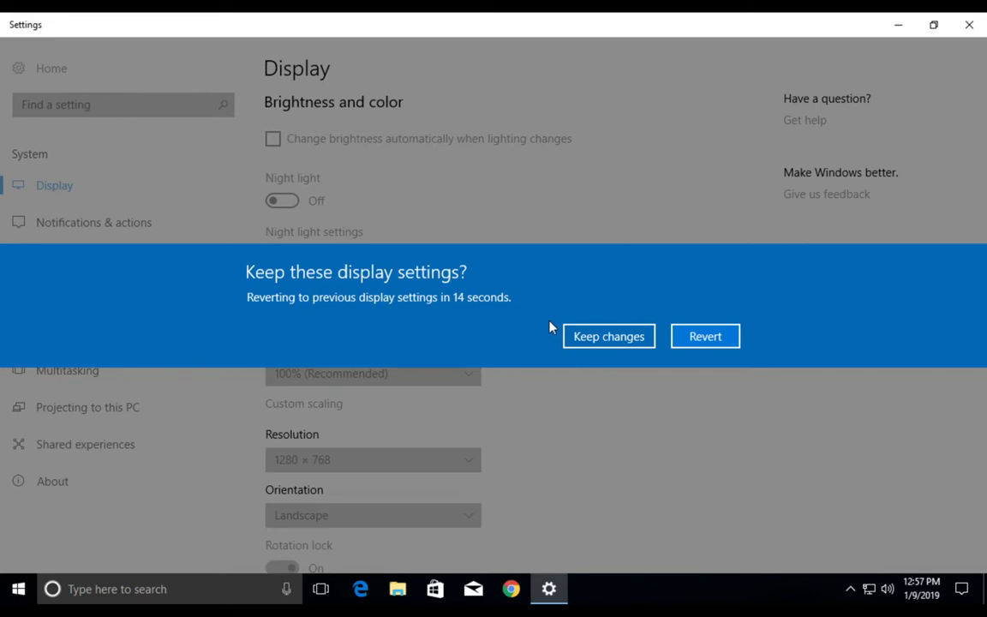
click(608, 336)
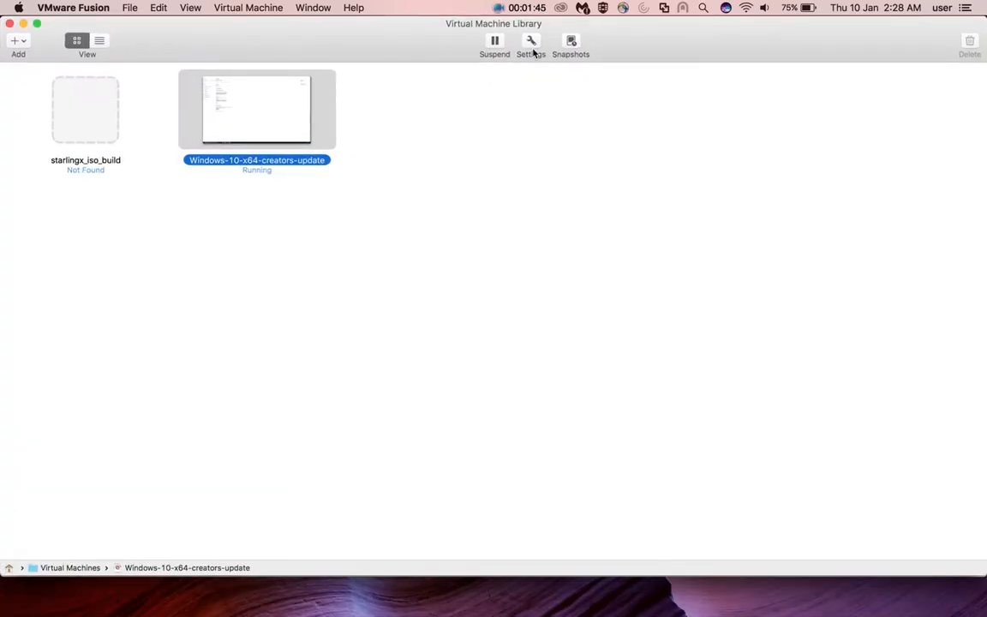
mouse_move(531, 41)
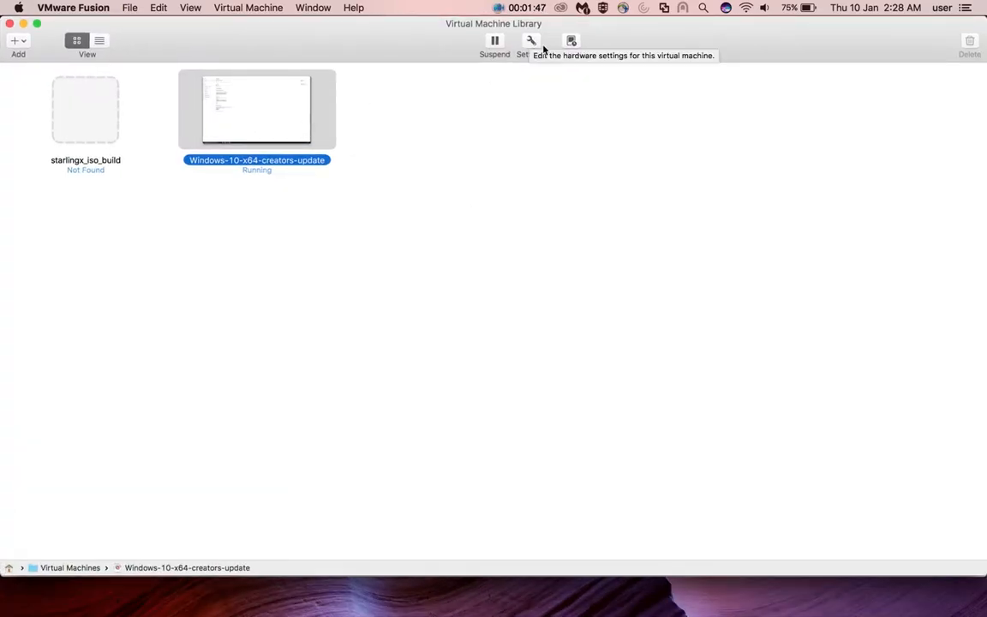
In the VM's Display settings, uncheck 'Use full resolution for Retina display' and return to the guest
click(531, 41)
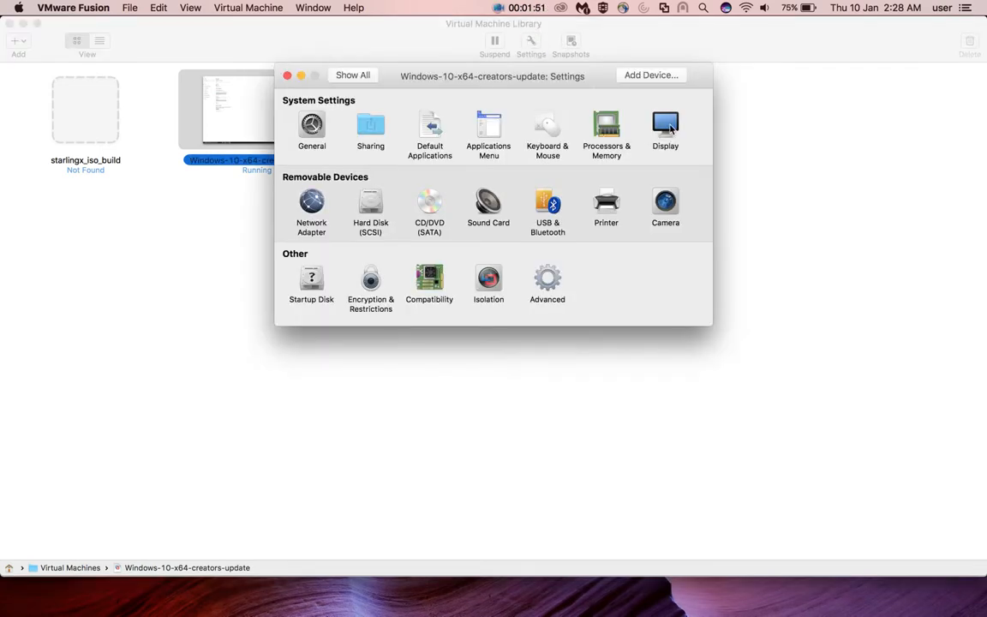
click(665, 129)
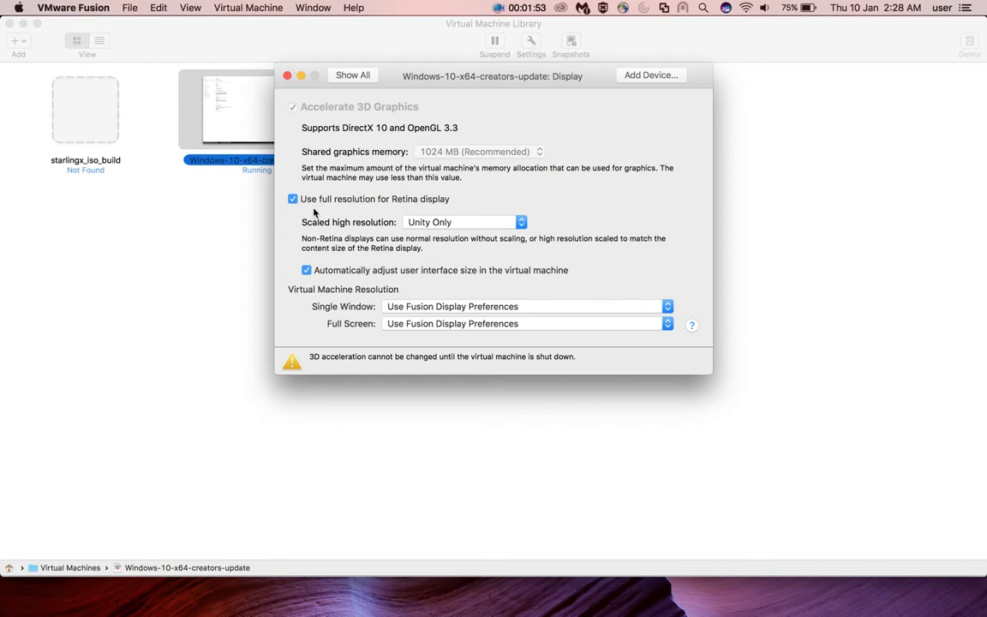
mouse_move(349, 210)
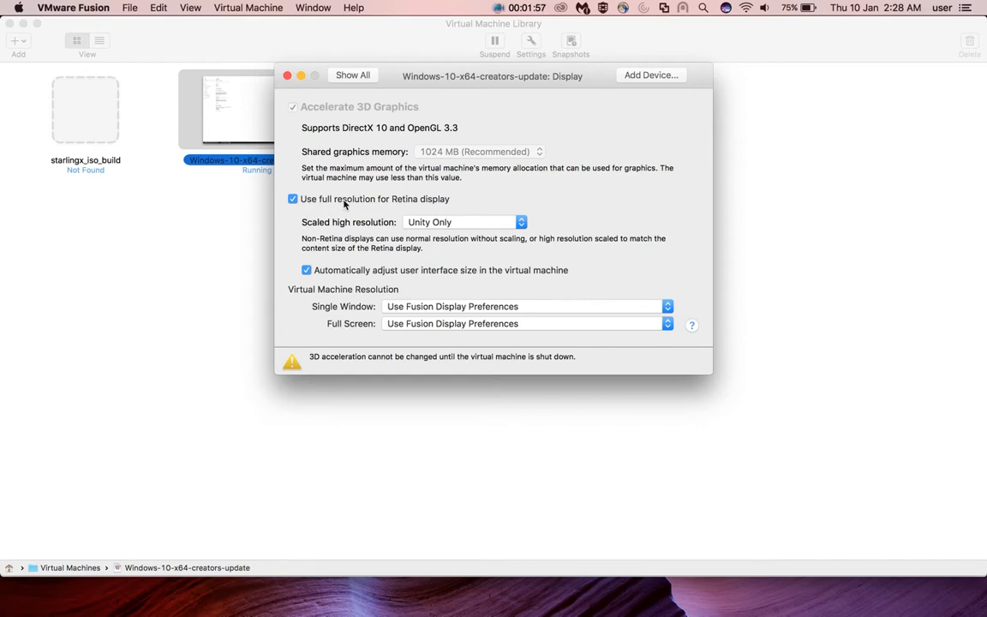
click(294, 199)
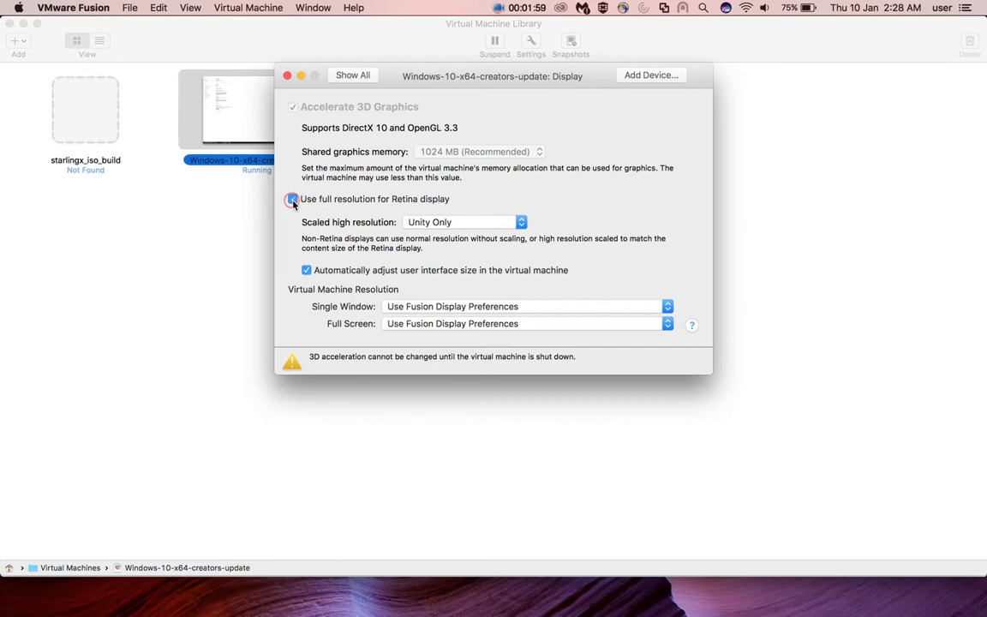
click(293, 199)
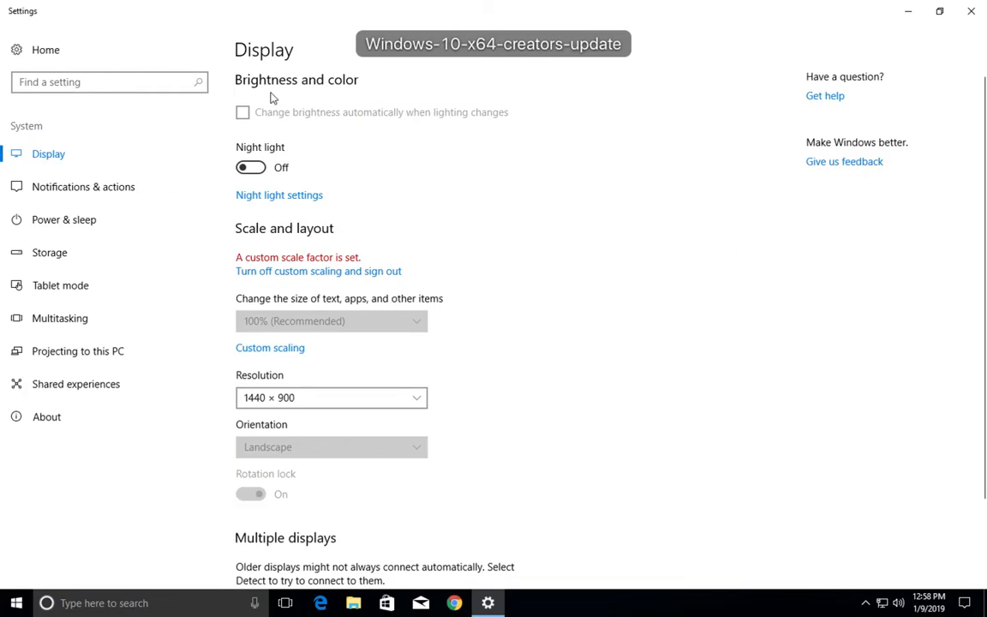
mouse_move(216, 386)
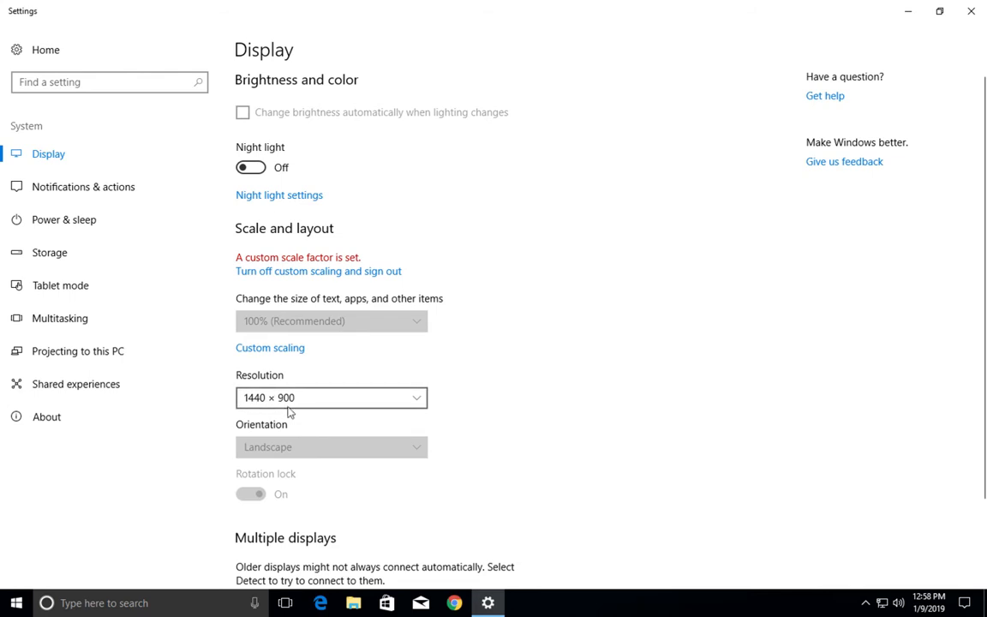
mouse_move(742, 14)
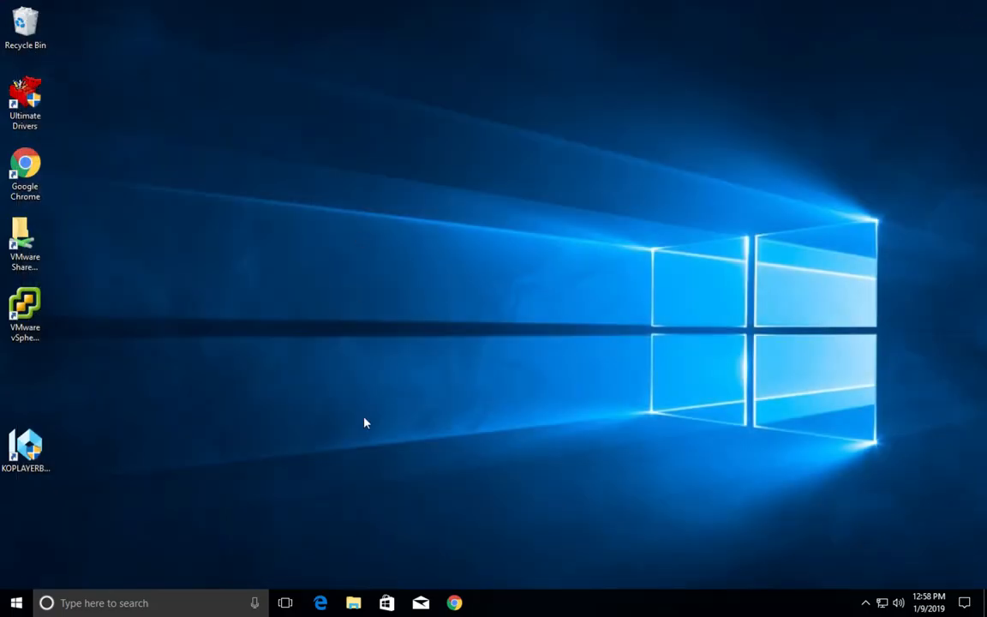
Launch File Explorer from the taskbar and maximize it to fill the screen
click(353, 603)
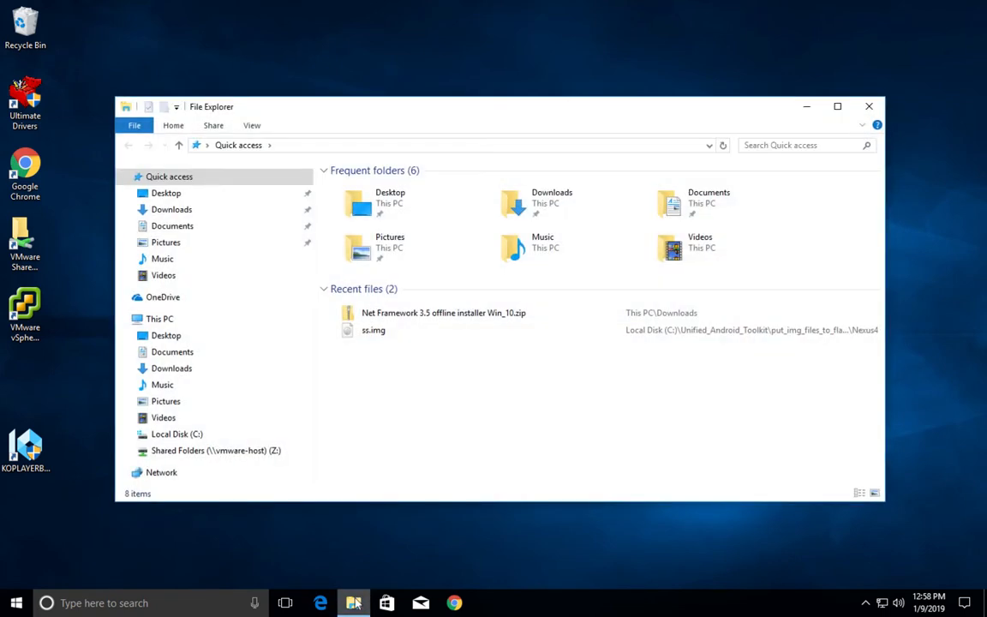
click(158, 318)
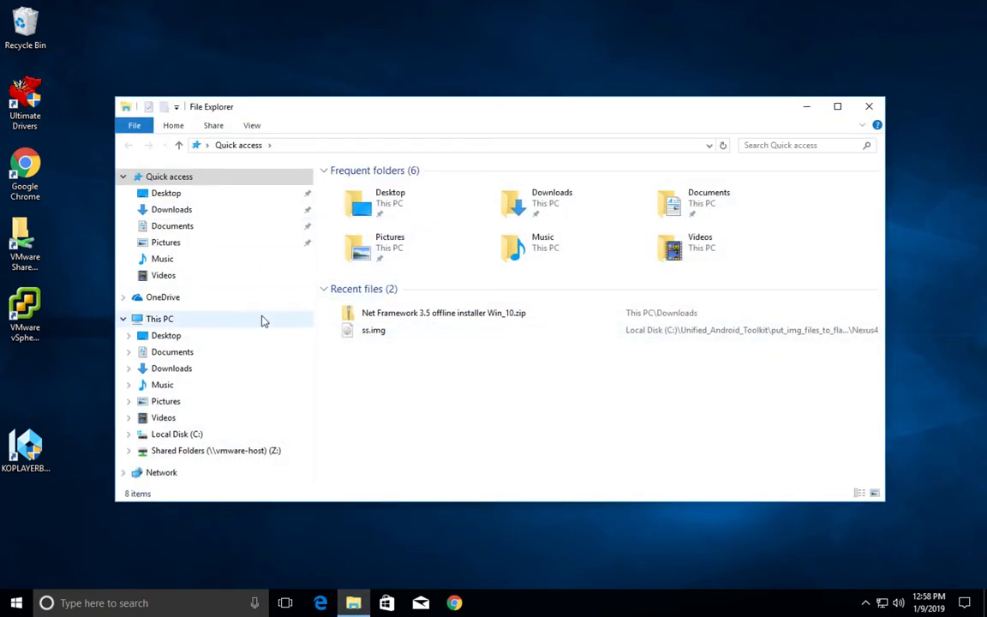
click(837, 106)
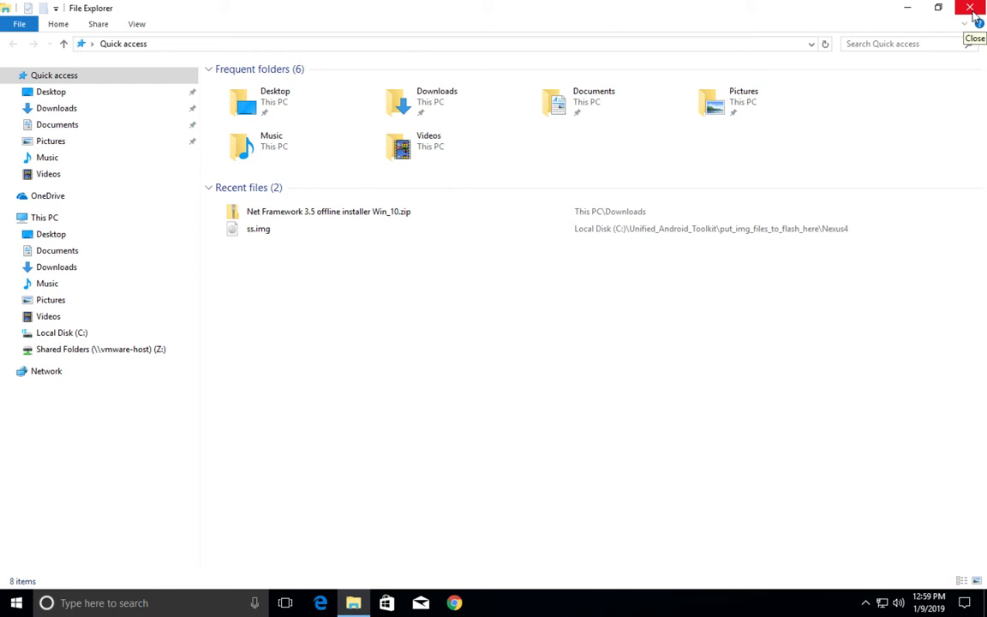
mouse_move(971, 8)
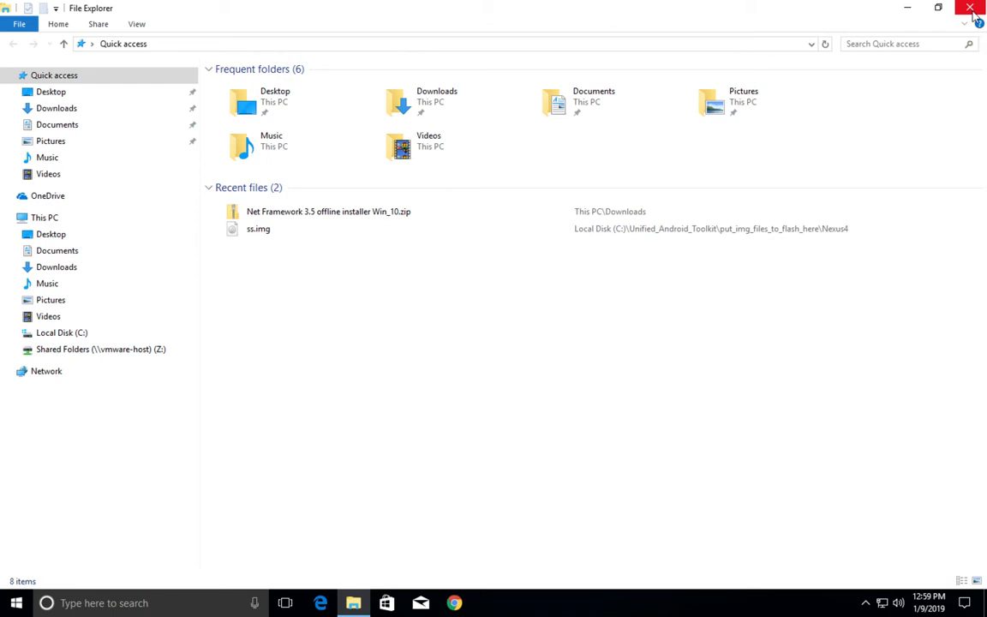